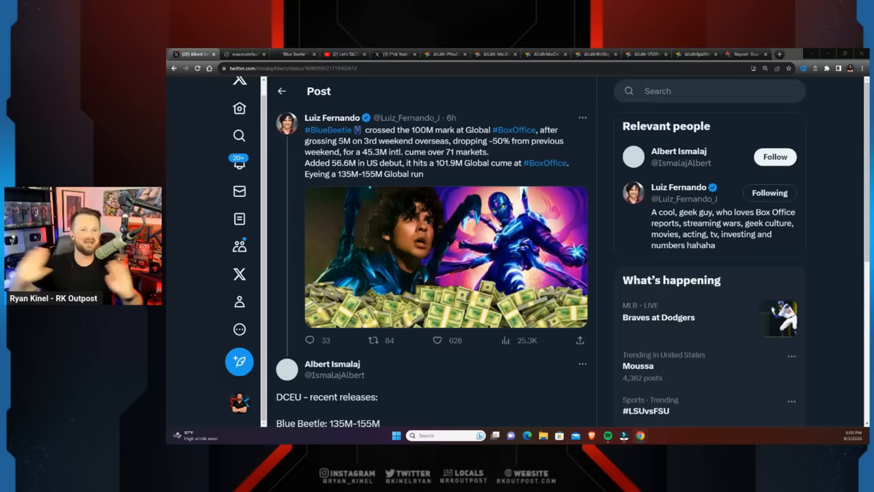
Step: Bring up the Let's TACO BOUT Blue Beetle! (SPOILERS) YouTube video, then the Remezcla backlash article
{"action": "scroll", "scroll_direction": "down", "scroll_amount": 3}
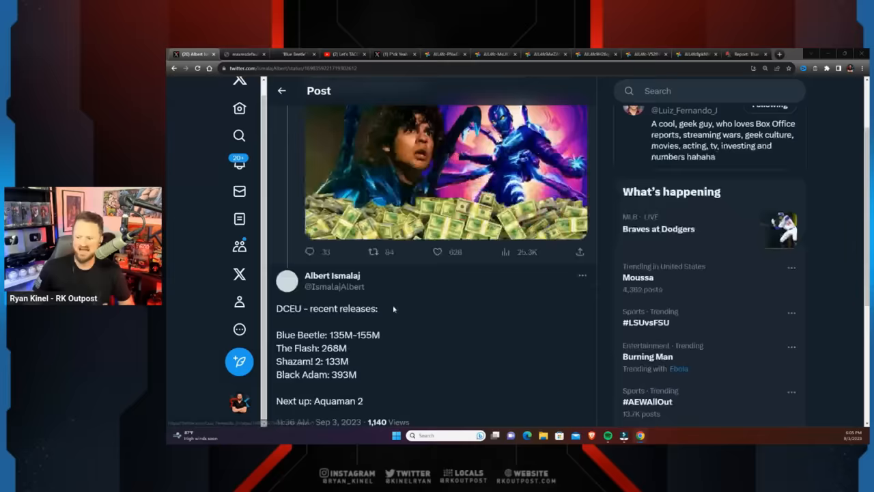
{"action": "scroll", "scroll_direction": "down", "scroll_amount": 3}
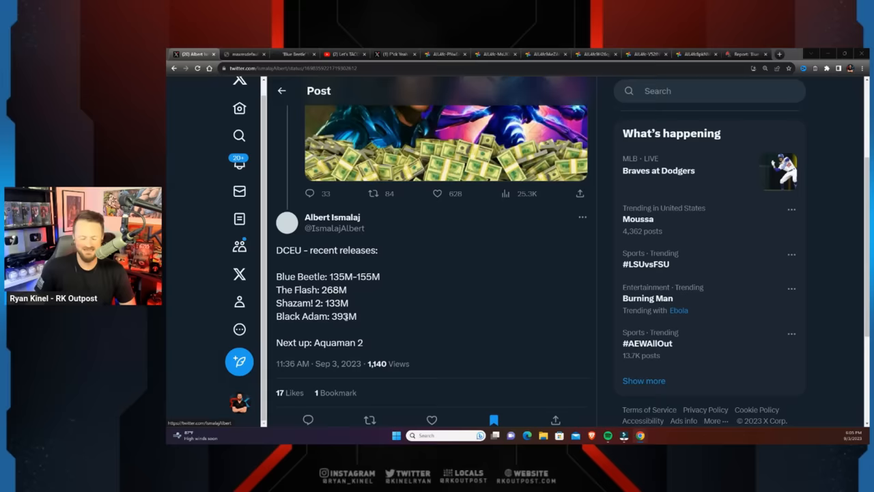
{"action": "scroll", "scroll_direction": "down", "scroll_amount": 3}
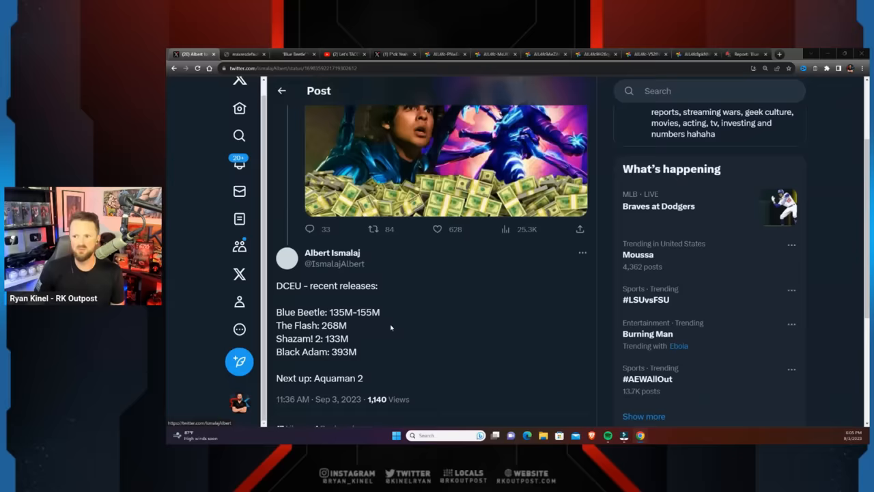
{"action": "scroll", "scroll_direction": "up", "scroll_amount": 3}
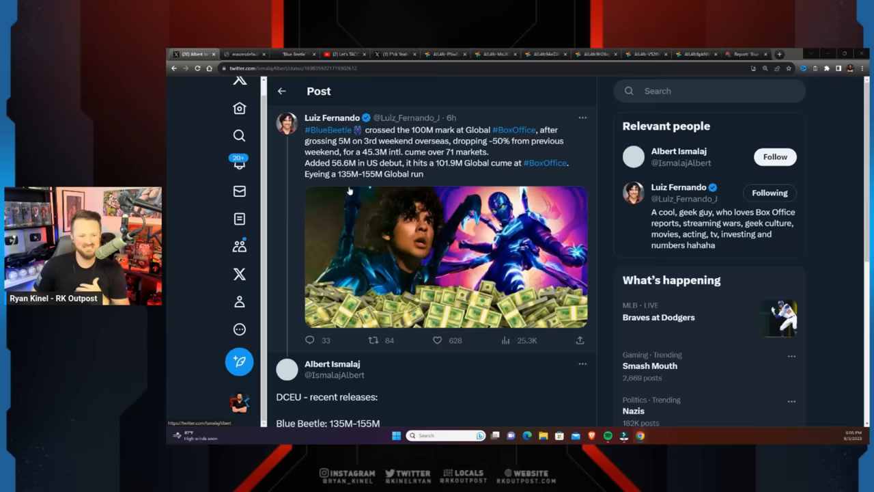
{"action": "mouse_move", "coordinate": [368, 224]}
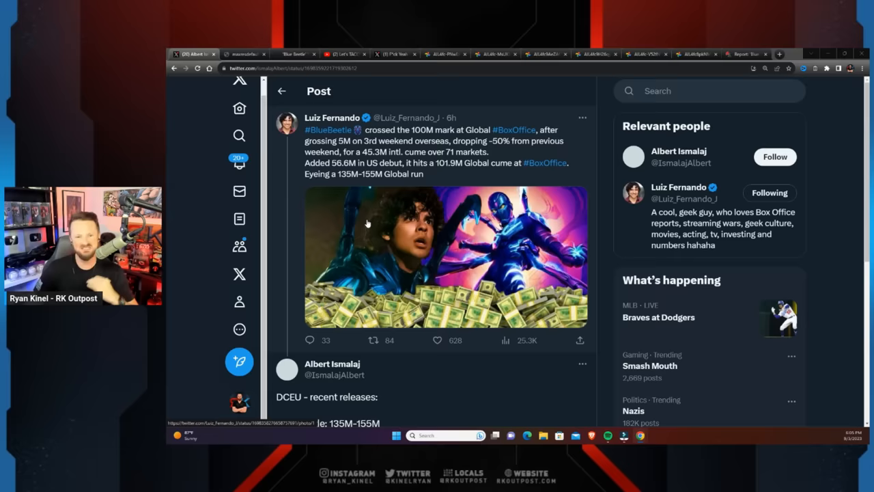
{"action": "left_click", "coordinate": [245, 54]}
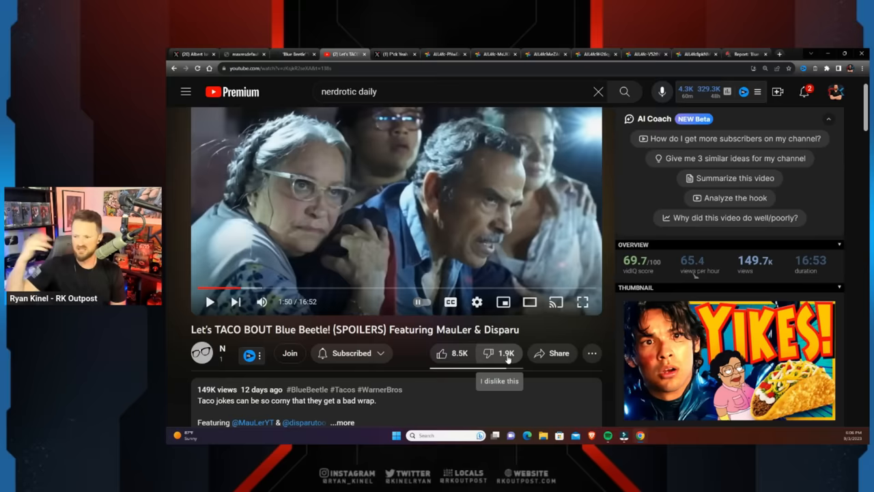
{"action": "left_click", "coordinate": [294, 55]}
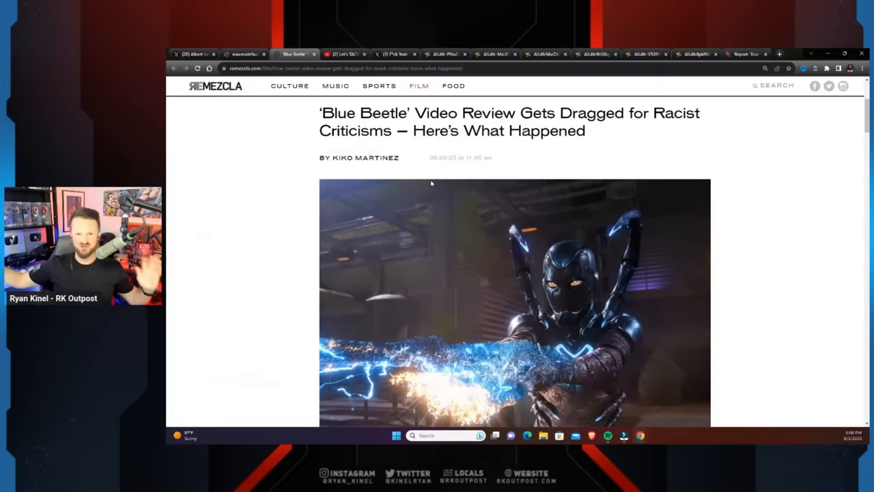
{"action": "mouse_move", "coordinate": [296, 281]}
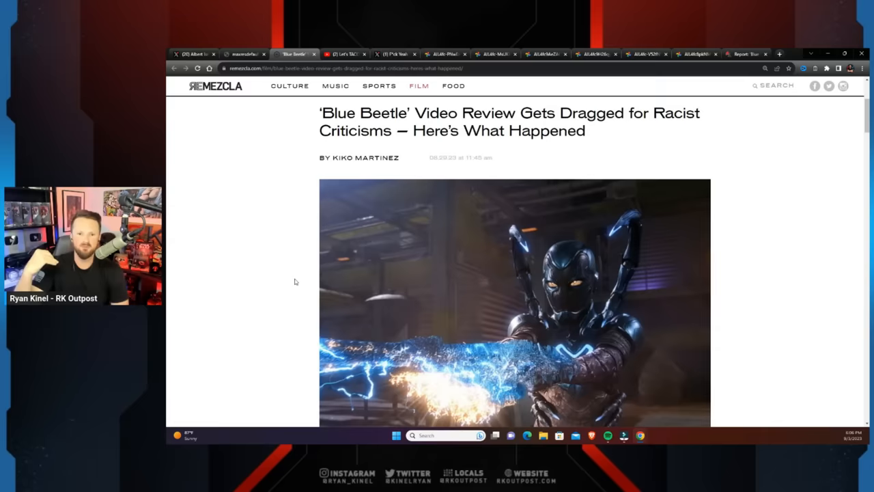
Step: Scroll the Remezcla article past the quoted remarks and related link to the embedded TikTok reactions
{"action": "scroll", "scroll_direction": "down", "scroll_amount": 3}
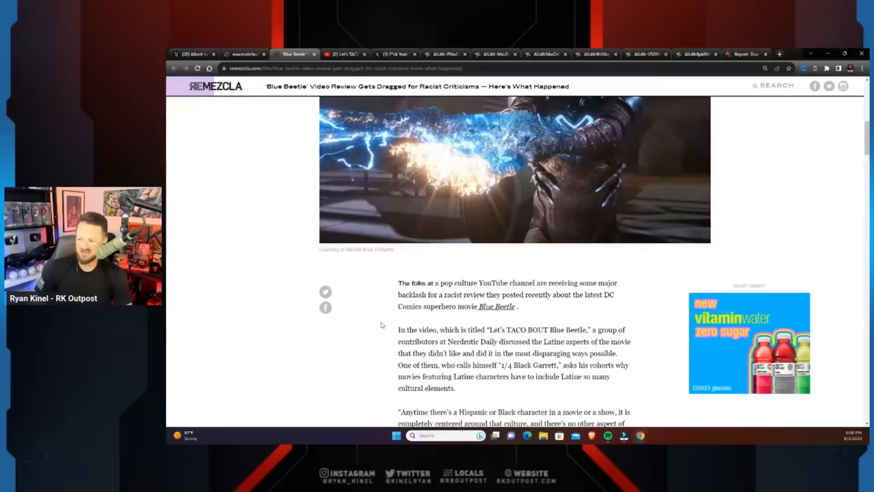
{"action": "scroll", "scroll_direction": "down", "scroll_amount": 3}
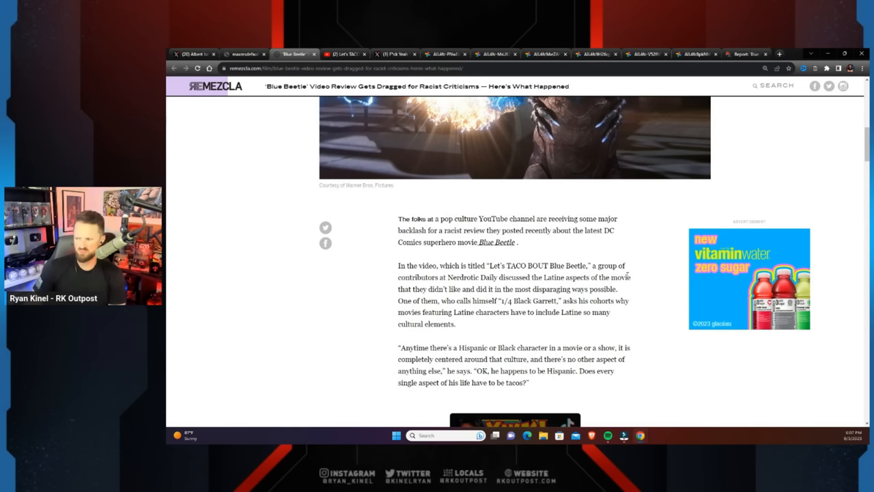
{"action": "mouse_move", "coordinate": [540, 287]}
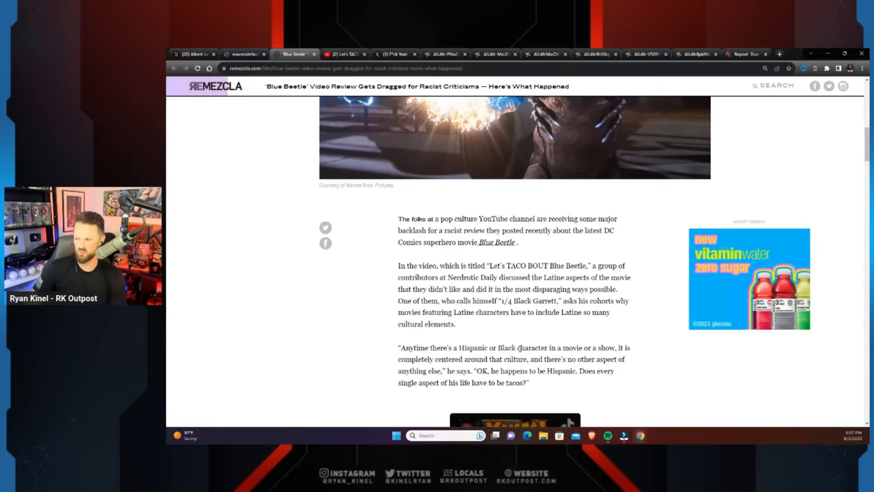
{"action": "scroll", "scroll_direction": "down", "scroll_amount": 3}
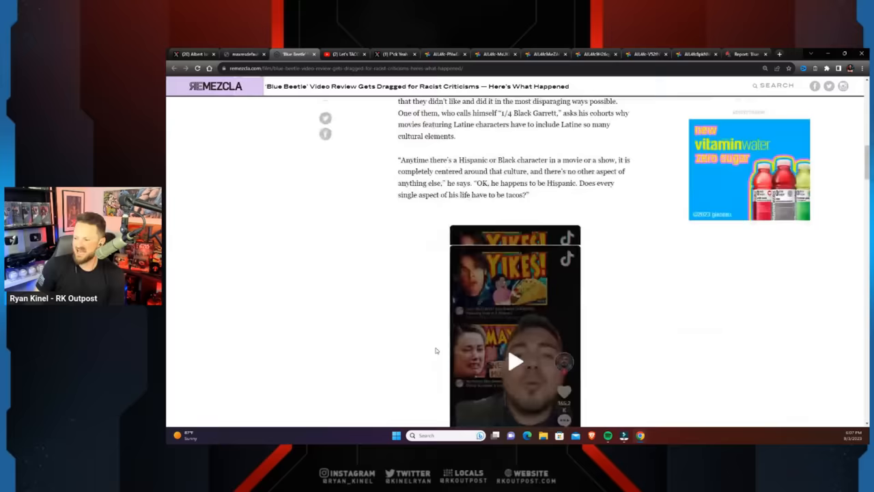
{"action": "scroll", "scroll_direction": "down", "scroll_amount": 3}
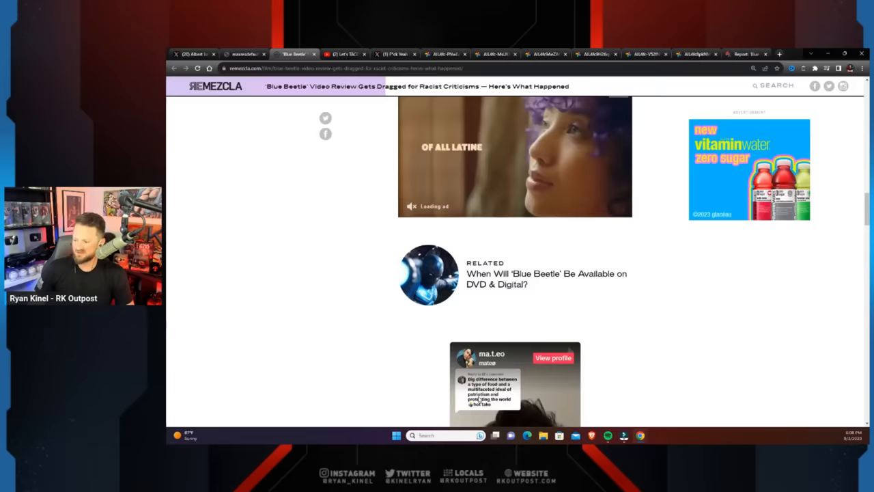
Step: Watch the embedded TikTok reaction to the end, then return to the YouTube review video
{"action": "scroll", "scroll_direction": "down", "scroll_amount": 3}
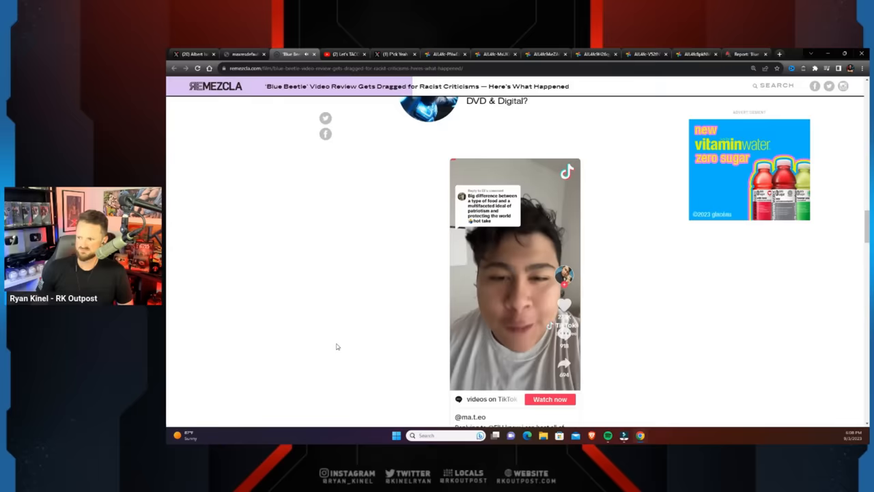
{"action": "left_click", "coordinate": [513, 273]}
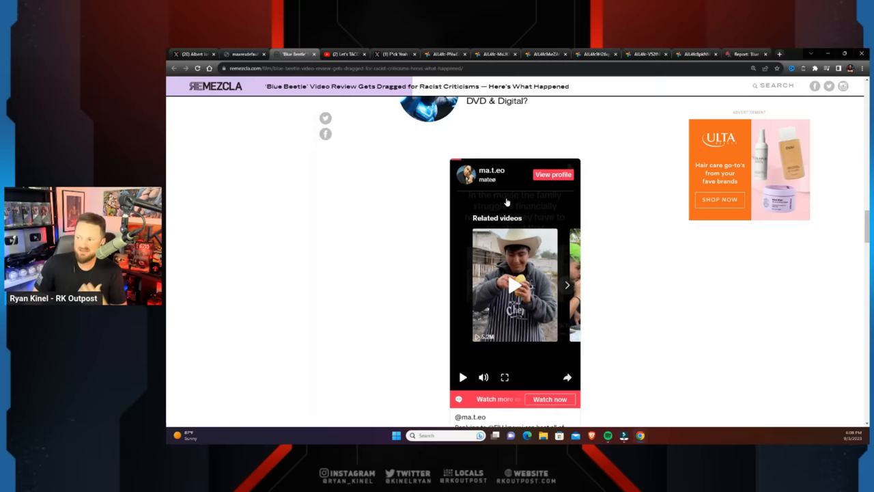
{"action": "left_click", "coordinate": [344, 54]}
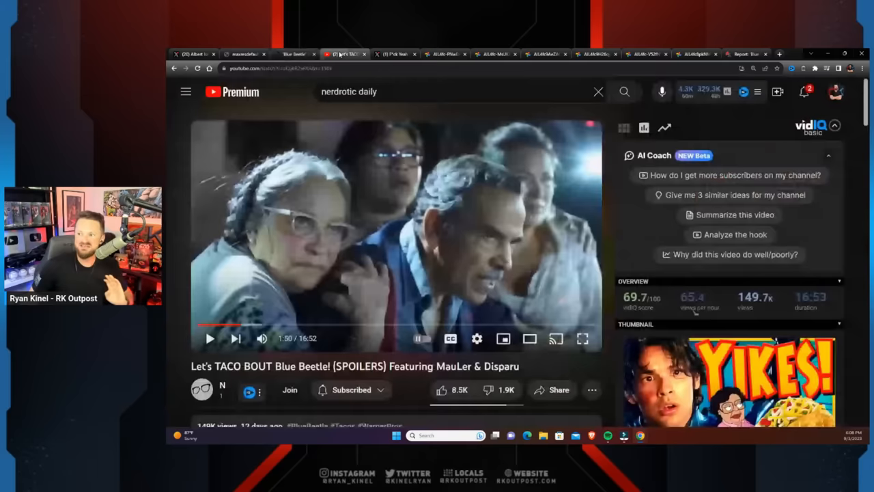
Step: Resume playback of the Let's TACO BOUT Blue Beetle! review video
{"action": "left_click", "coordinate": [210, 338]}
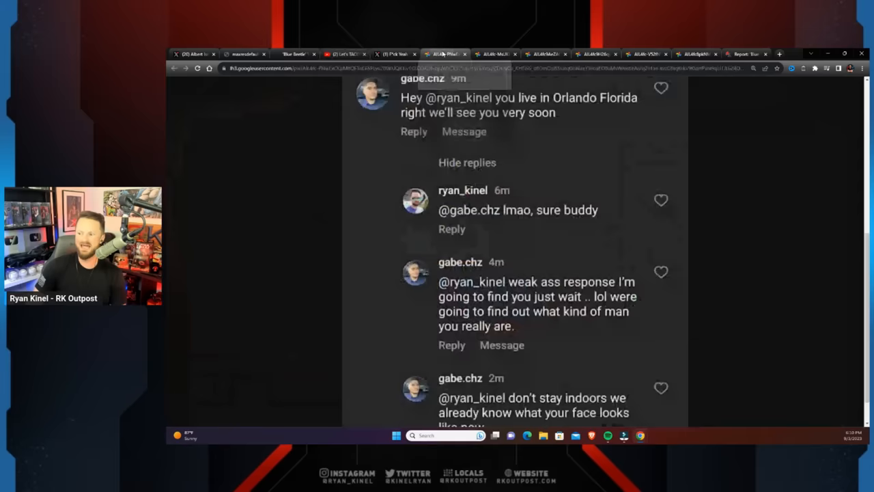
{"action": "mouse_move", "coordinate": [382, 280]}
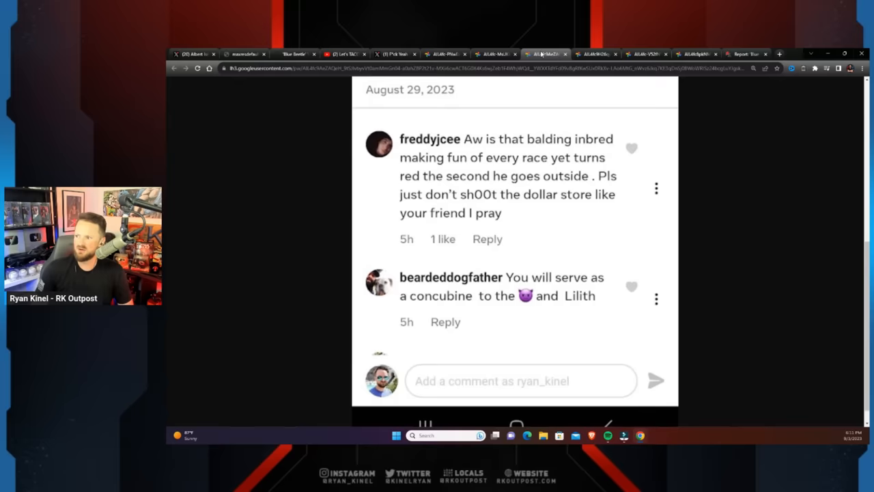
{"action": "mouse_move", "coordinate": [423, 245]}
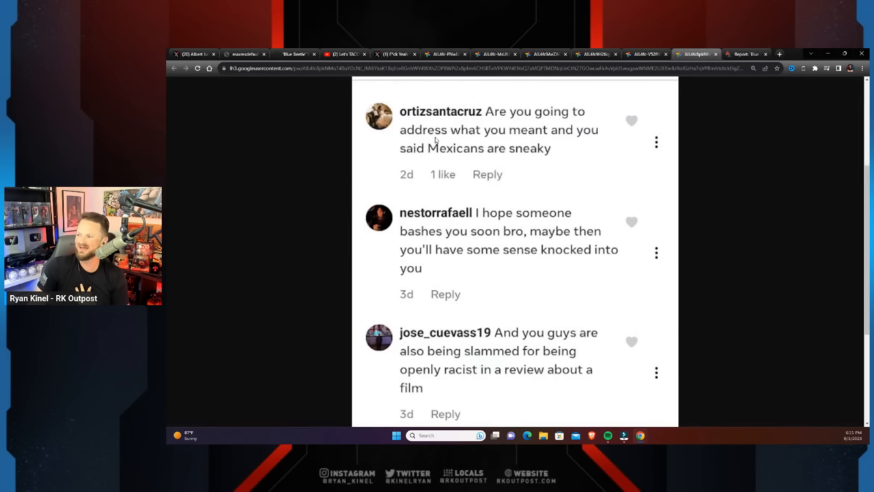
{"action": "mouse_move", "coordinate": [491, 276]}
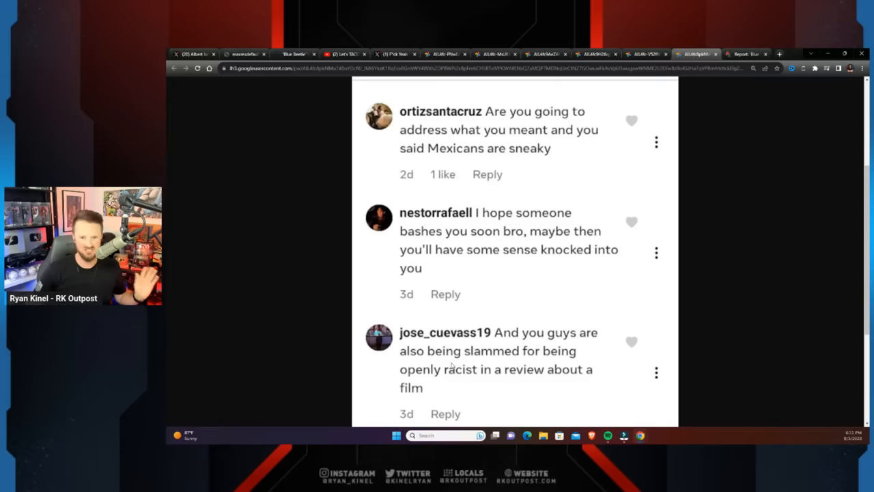
Step: Revisit the Instagram threatening reply thread, then view the YIKES! taco thumbnail image full-size
{"action": "left_click", "coordinate": [444, 55]}
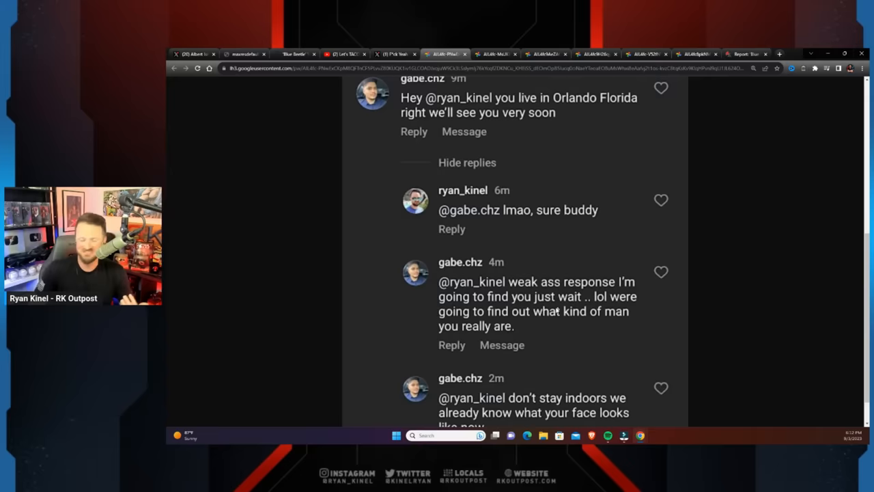
{"action": "left_click", "coordinate": [243, 54]}
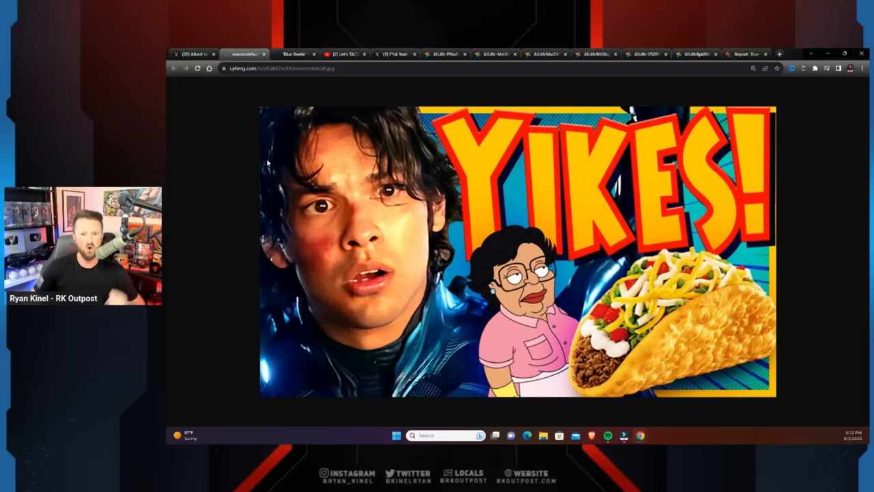
Step: Return to Luiz Fernando's tweet on Blue Beetle crossing $100M at the global box office
{"action": "left_click", "coordinate": [193, 55]}
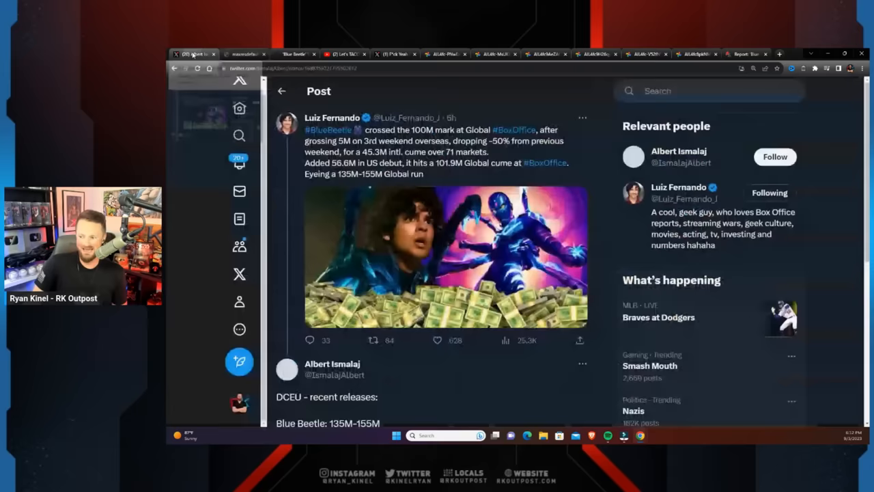